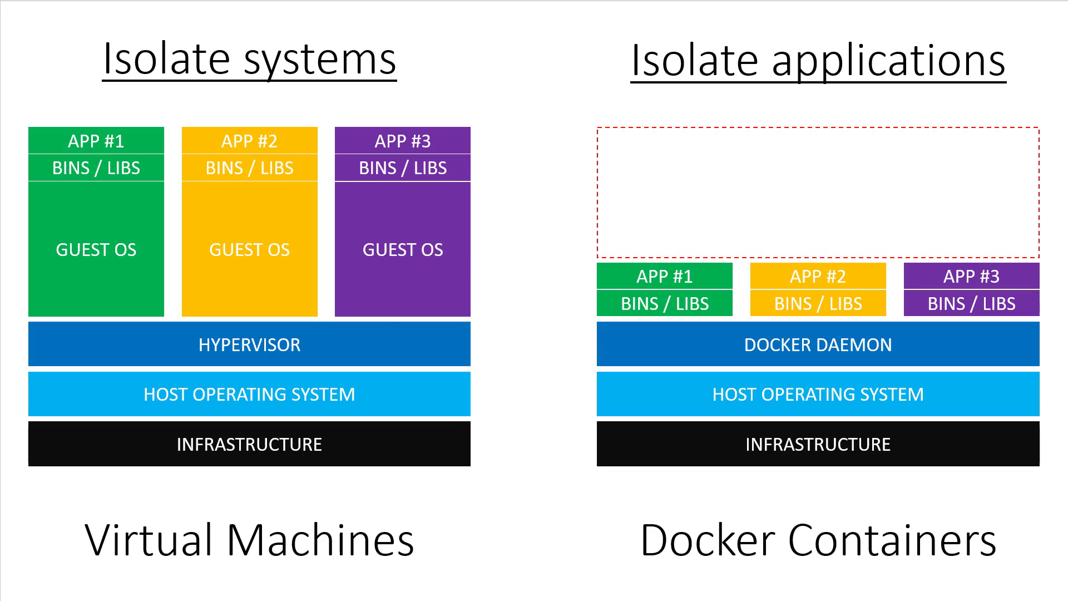
Advance from the VMs-versus-containers diagram to the 'Virtual Machines are houses' slide
key(Right)
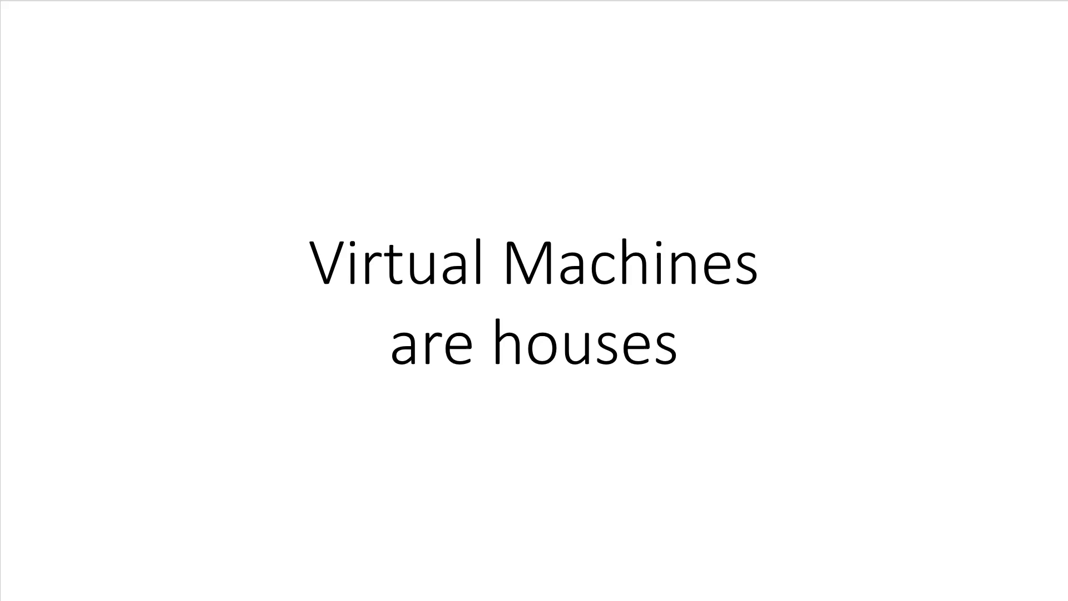
Advance through 'Houses (VMs) might give you too much' to the apartments shared-infrastructure slide
key(right)
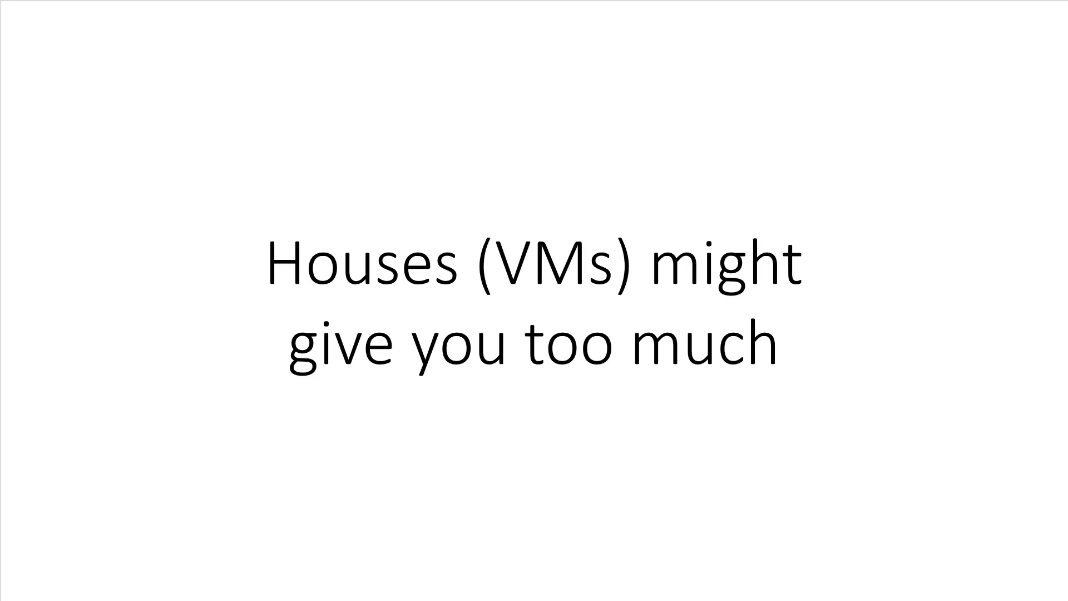
key(right)
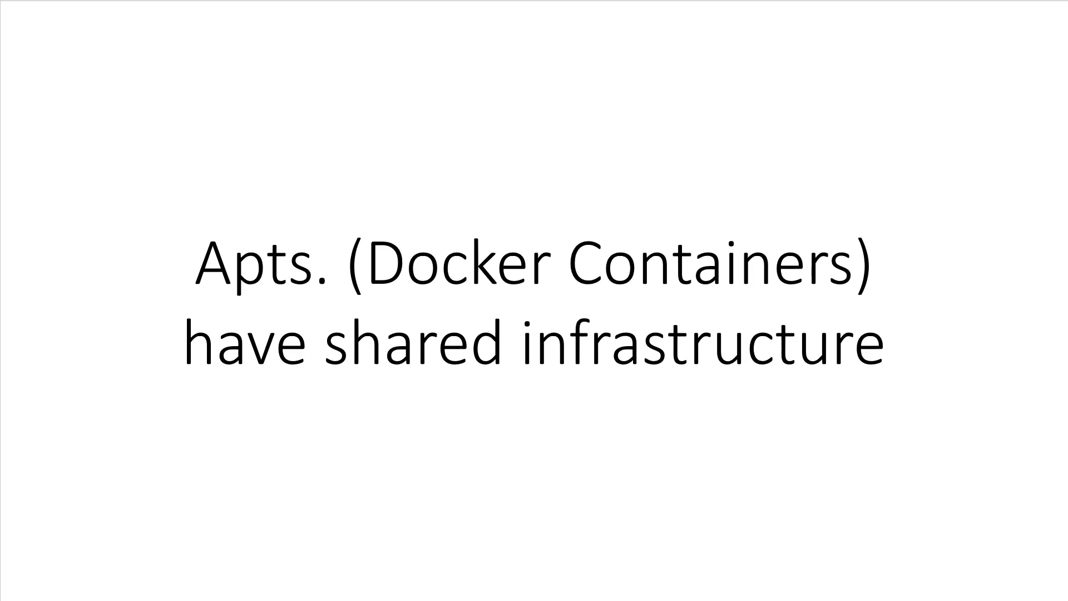